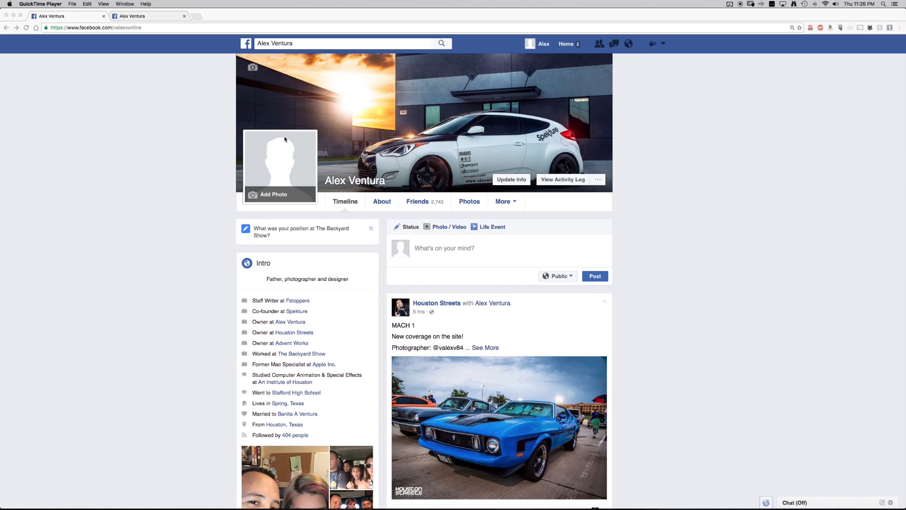
pyautogui.moveTo(294, 176)
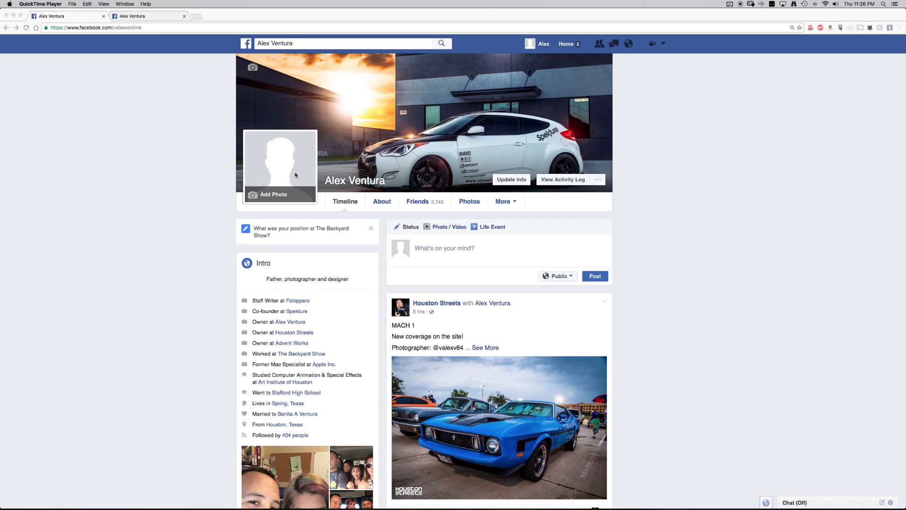
pyautogui.moveTo(309, 176)
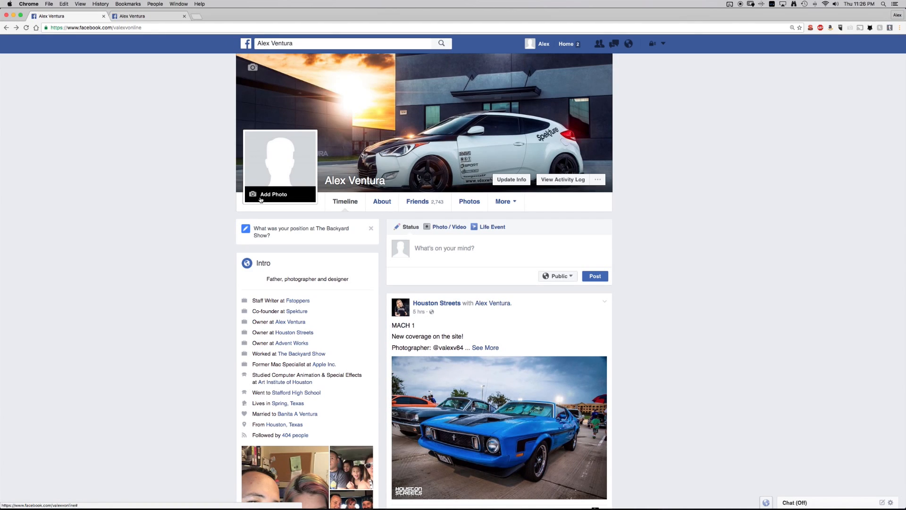
# Start adding a profile picture and load more existing photos with See More
pyautogui.click(268, 193)
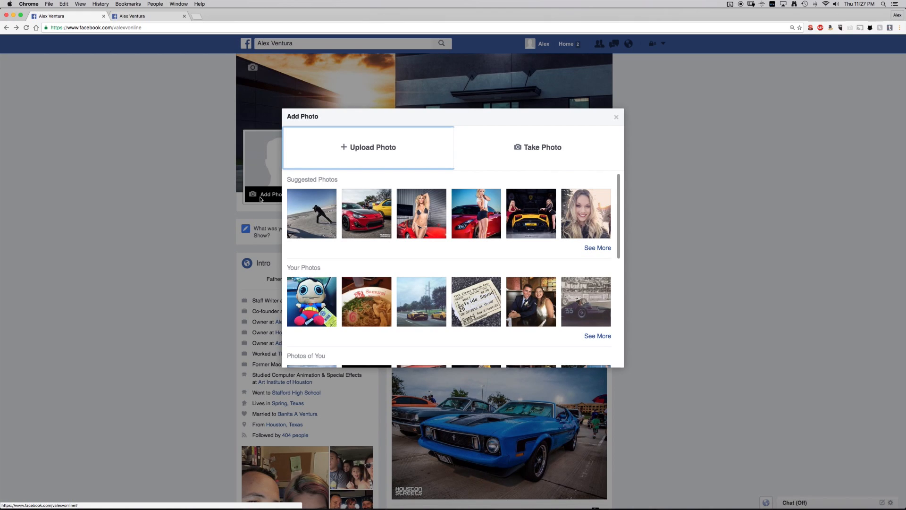
pyautogui.scroll(-3)
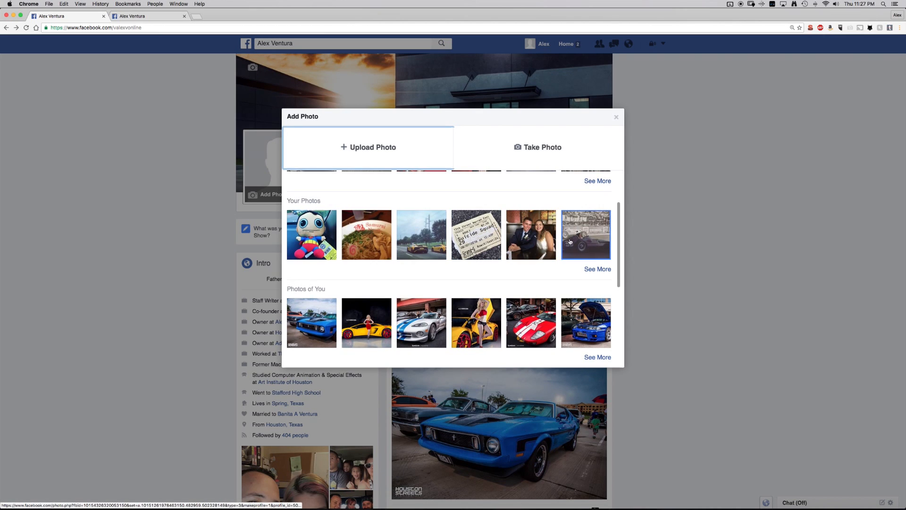
pyautogui.scroll(-3)
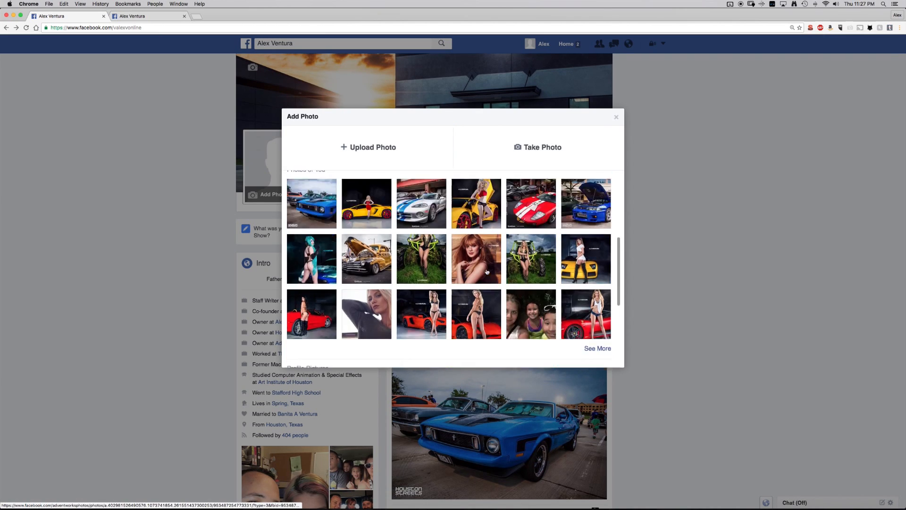
pyautogui.scroll(-3)
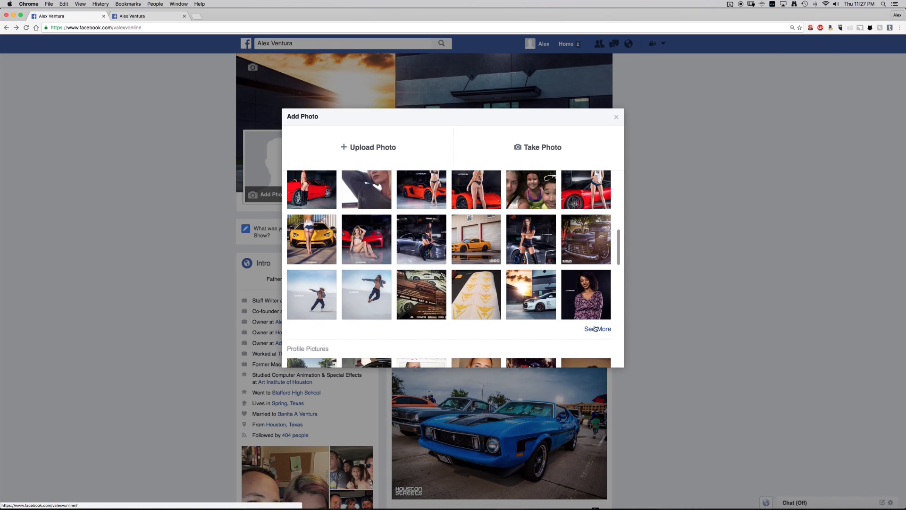
pyautogui.click(597, 328)
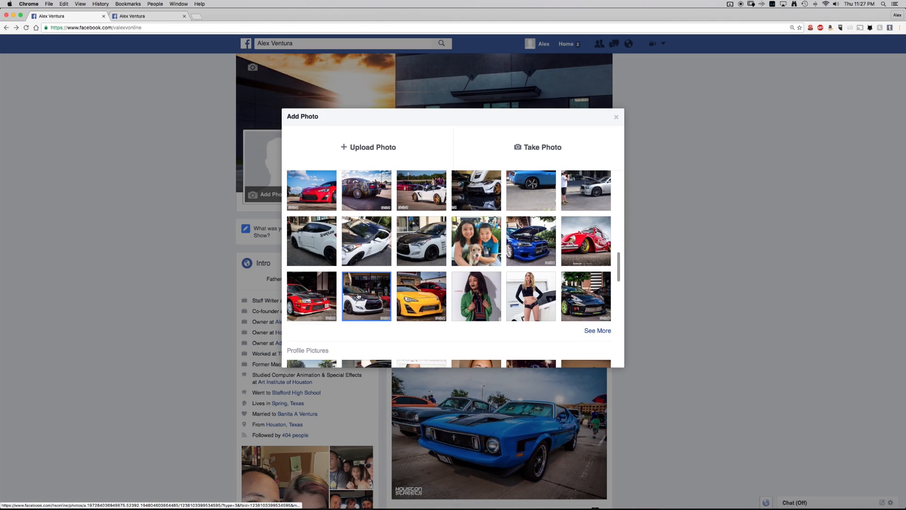
# Pick the white car photo, skip cropping, and zoom the thumbnail onto the car's front
pyautogui.click(366, 295)
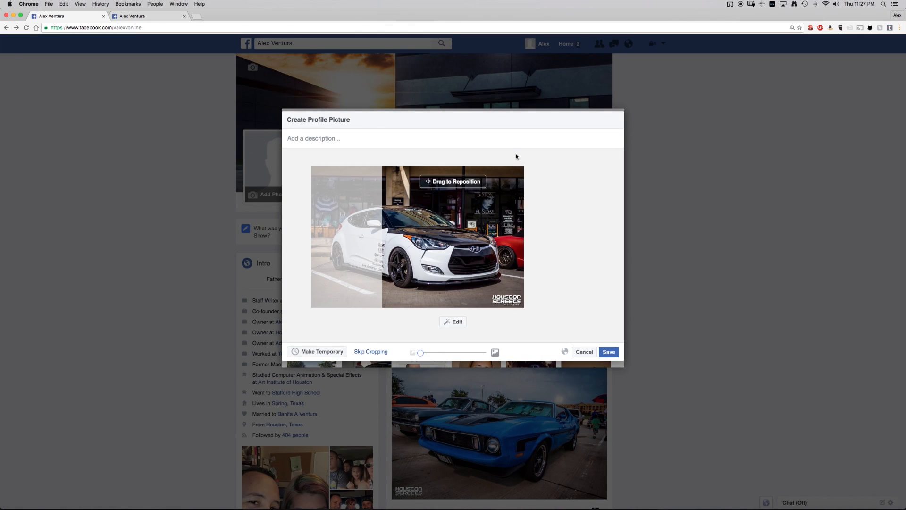
pyautogui.moveTo(484, 228)
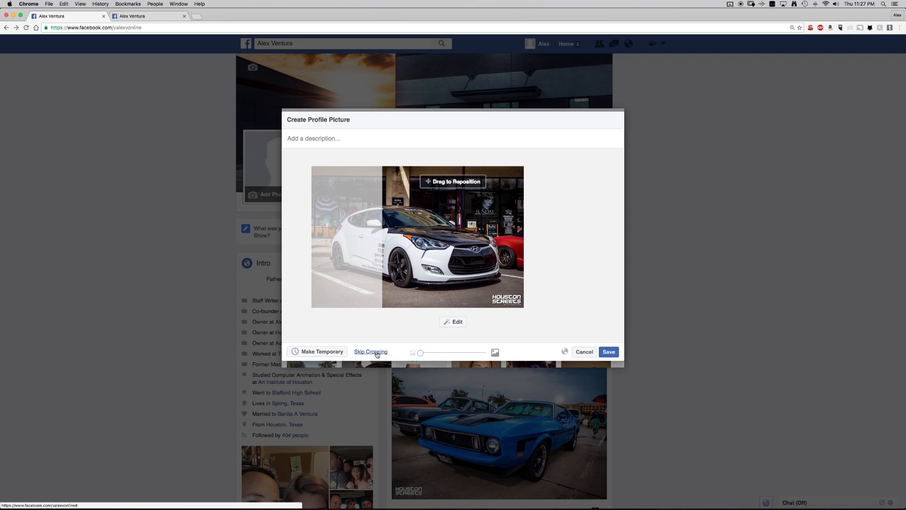
pyautogui.click(370, 351)
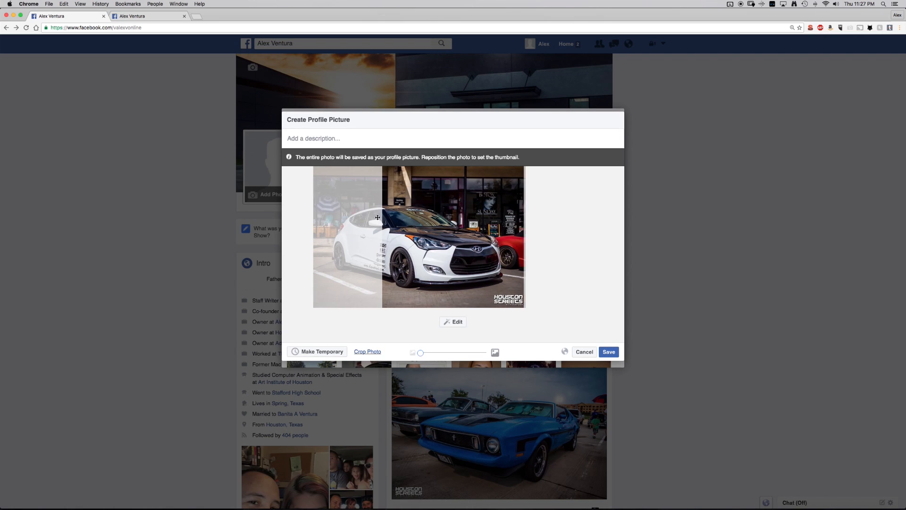
pyautogui.moveTo(378, 217); pyautogui.dragTo(419, 217)
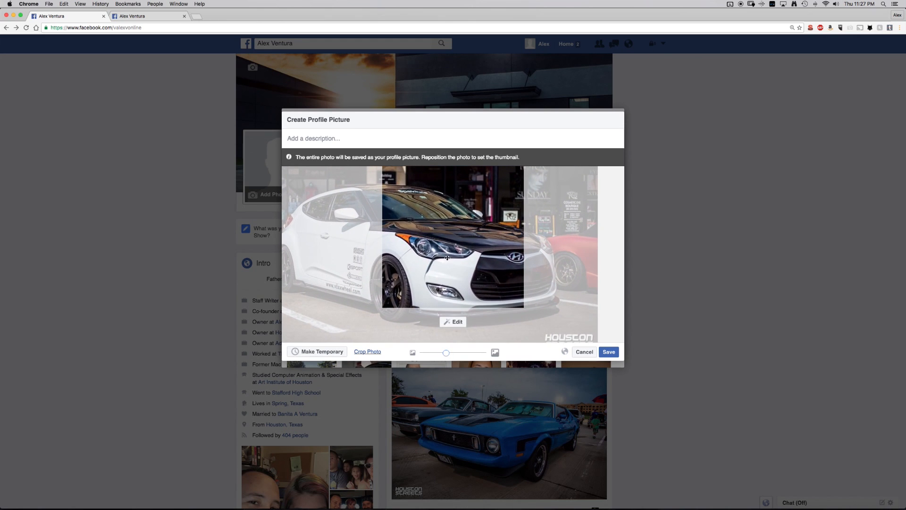
pyautogui.moveTo(448, 258); pyautogui.dragTo(471, 234)
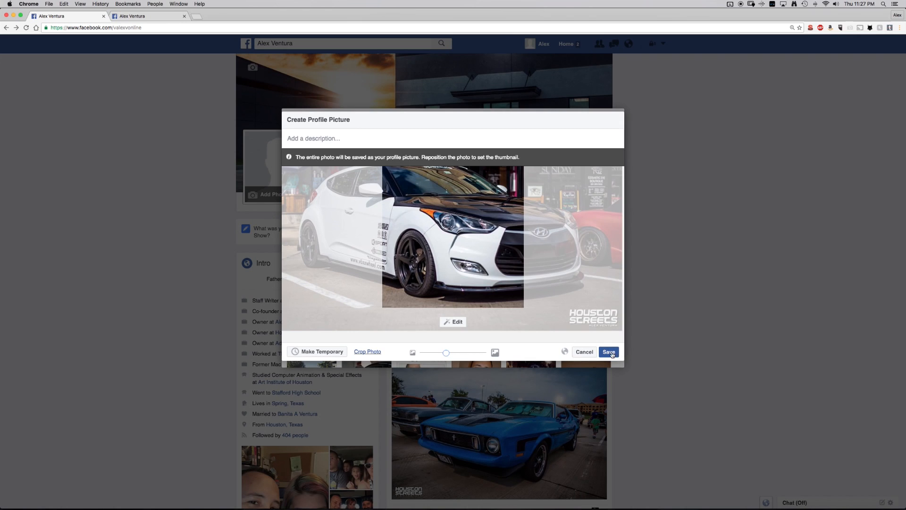
# Save the car profile picture and view it full size in the photo viewer
pyautogui.click(609, 353)
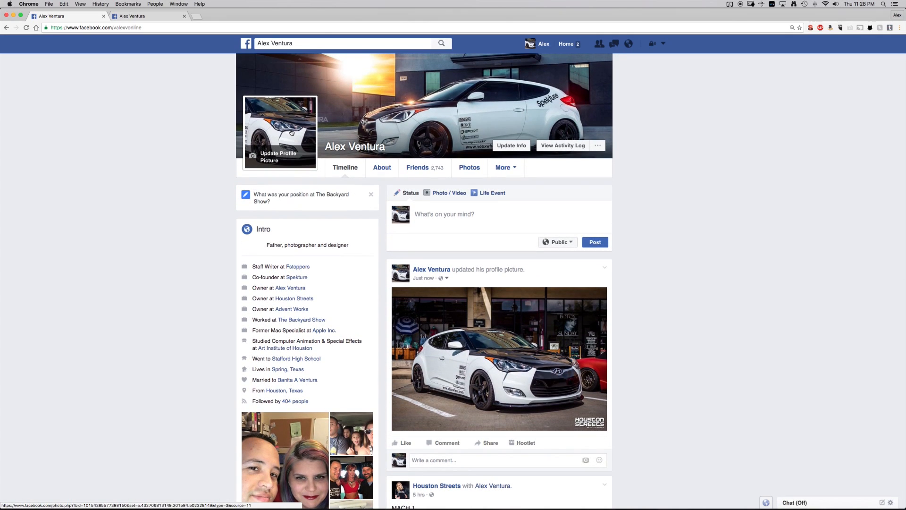
pyautogui.click(498, 359)
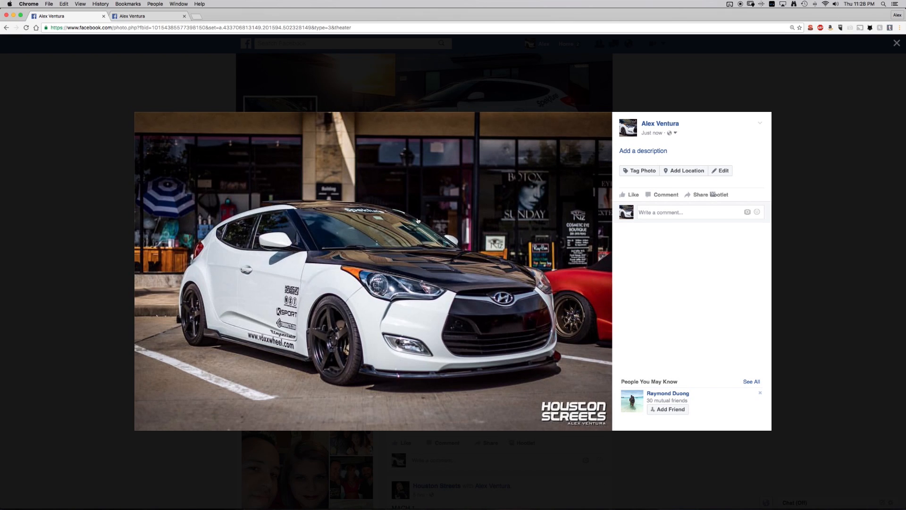
pyautogui.moveTo(811, 214)
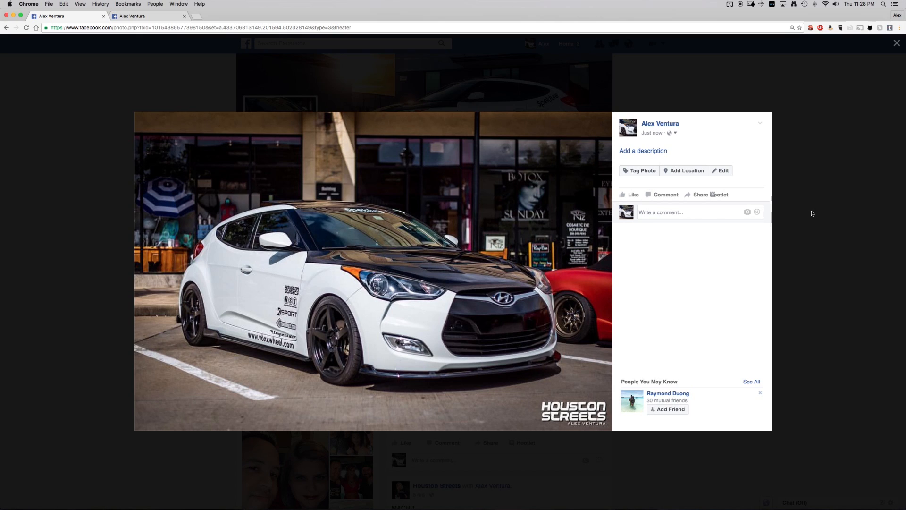
# On the business page, choose the photo of the model in yellow via Choose From Photos
pyautogui.click(896, 42)
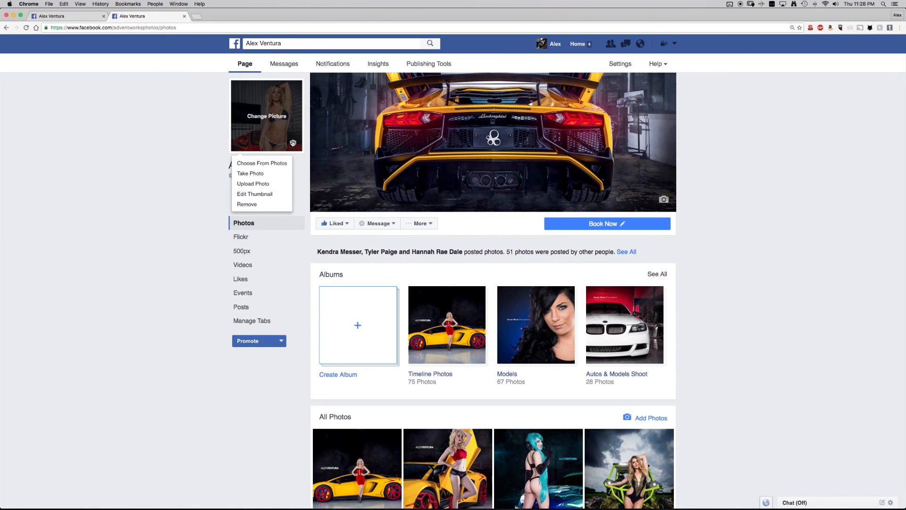
pyautogui.moveTo(250, 174)
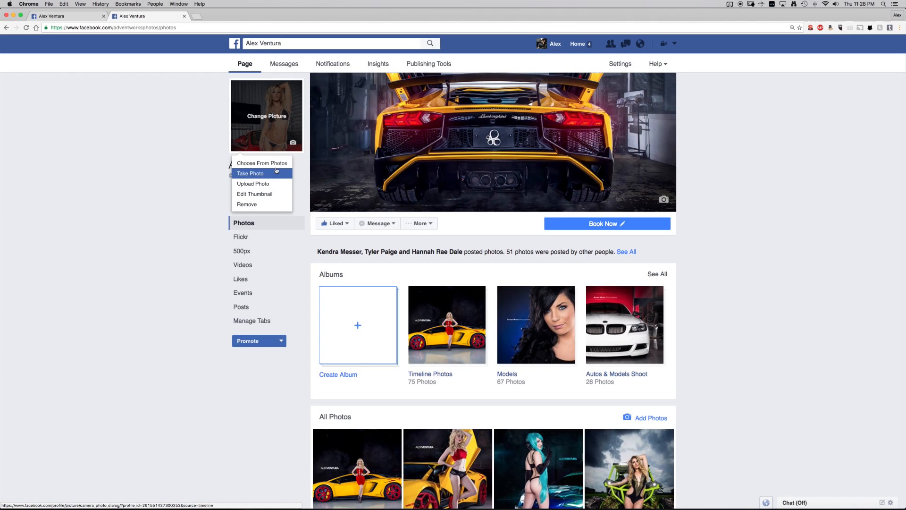
pyautogui.click(261, 163)
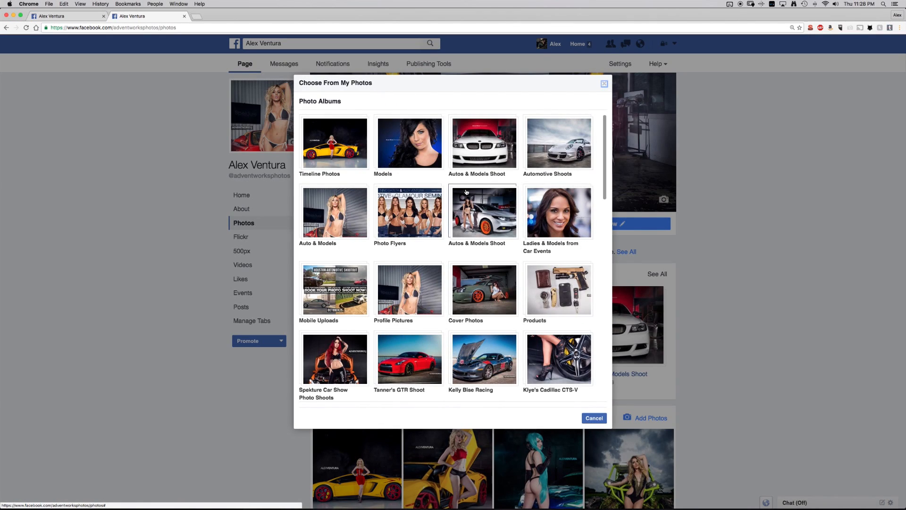
pyautogui.click(408, 142)
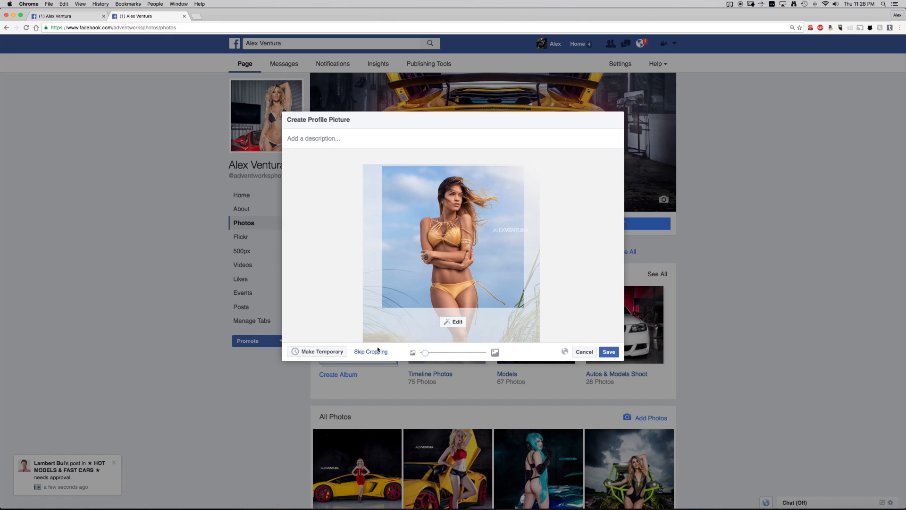
# Skip cropping, centre the thumbnail on the model's upper body, and save the page picture
pyautogui.click(370, 351)
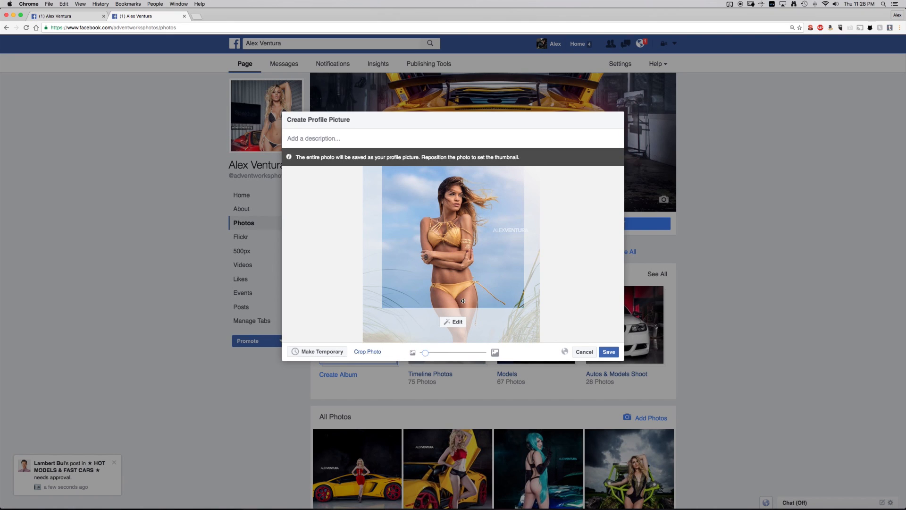
pyautogui.moveTo(424, 352); pyautogui.dragTo(443, 352)
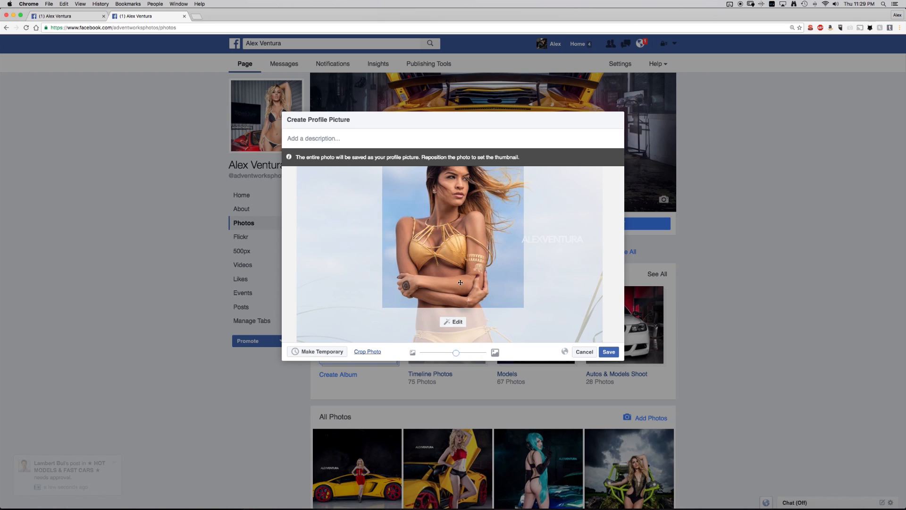
pyautogui.moveTo(459, 283); pyautogui.dragTo(456, 274)
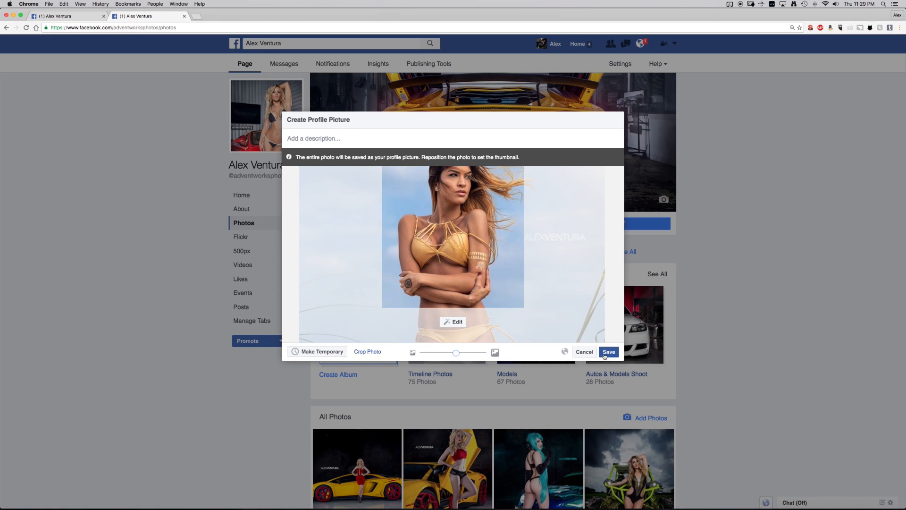
pyautogui.click(608, 351)
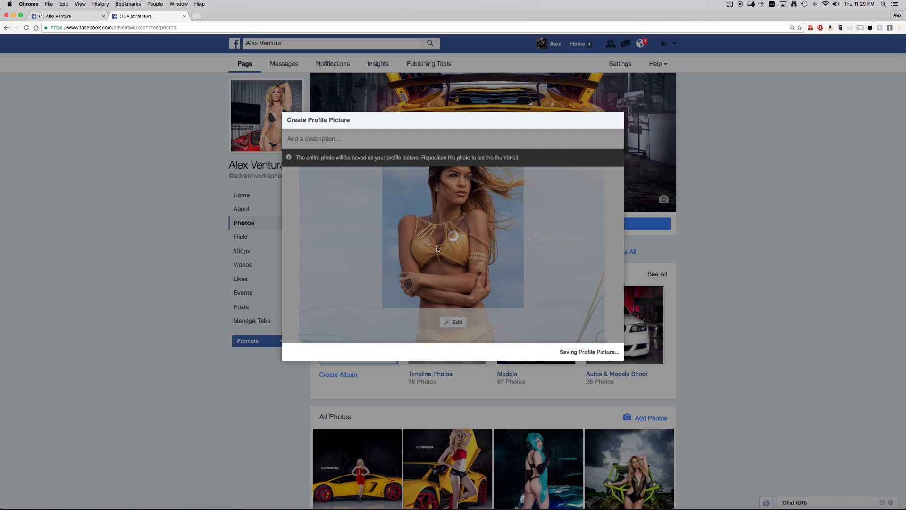